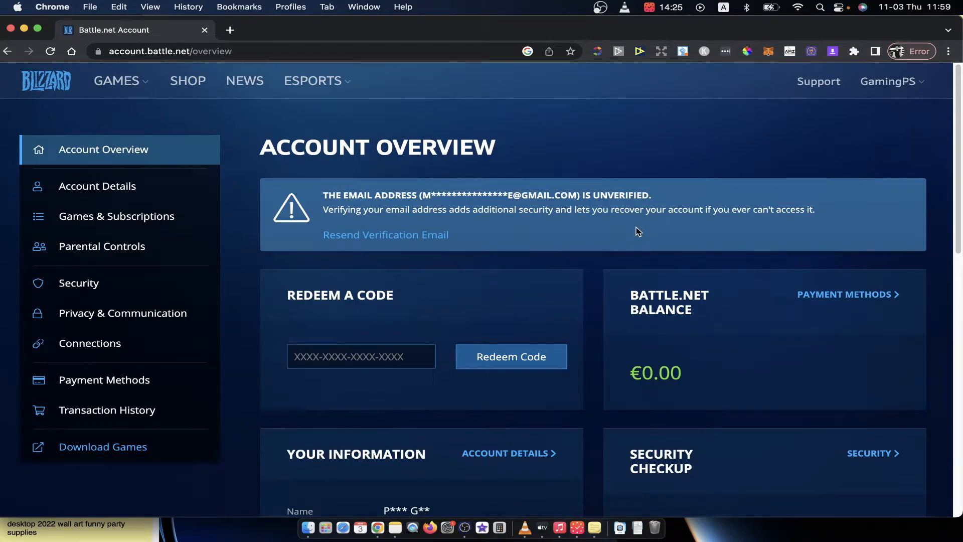
mouse_move(377, 402)
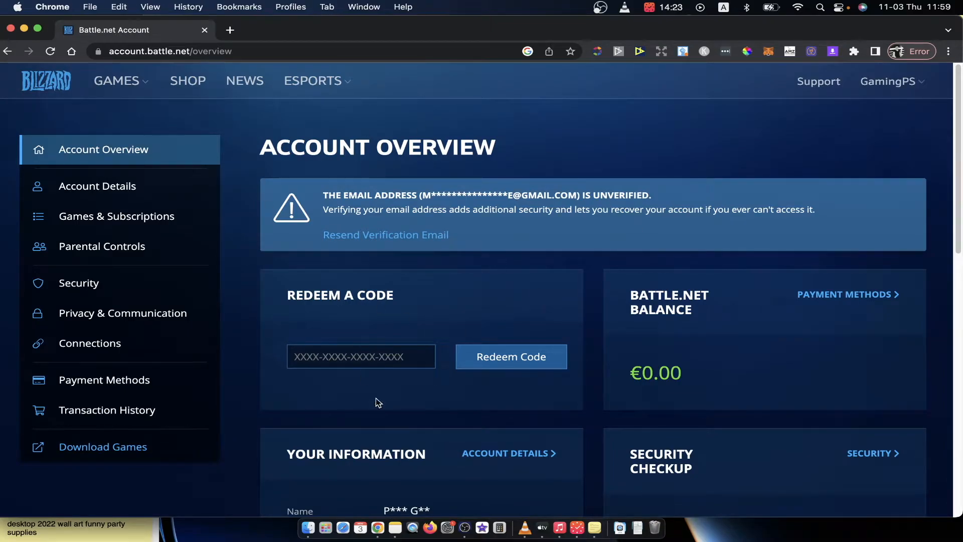
mouse_move(432, 285)
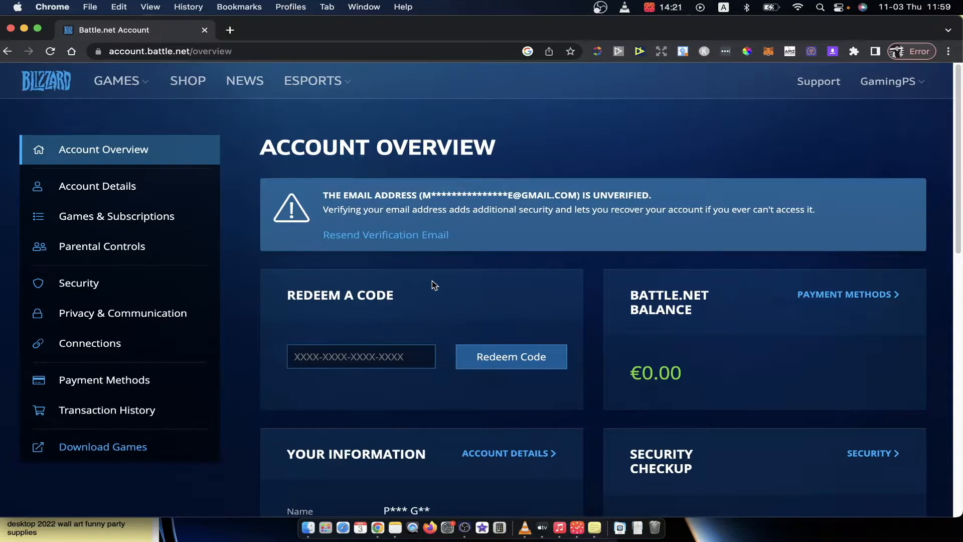
mouse_move(597, 259)
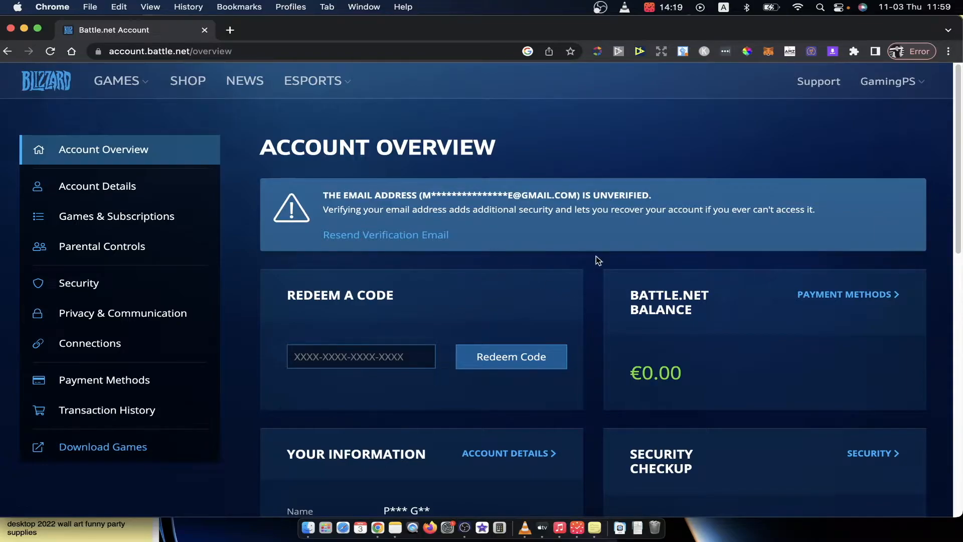
mouse_move(101, 58)
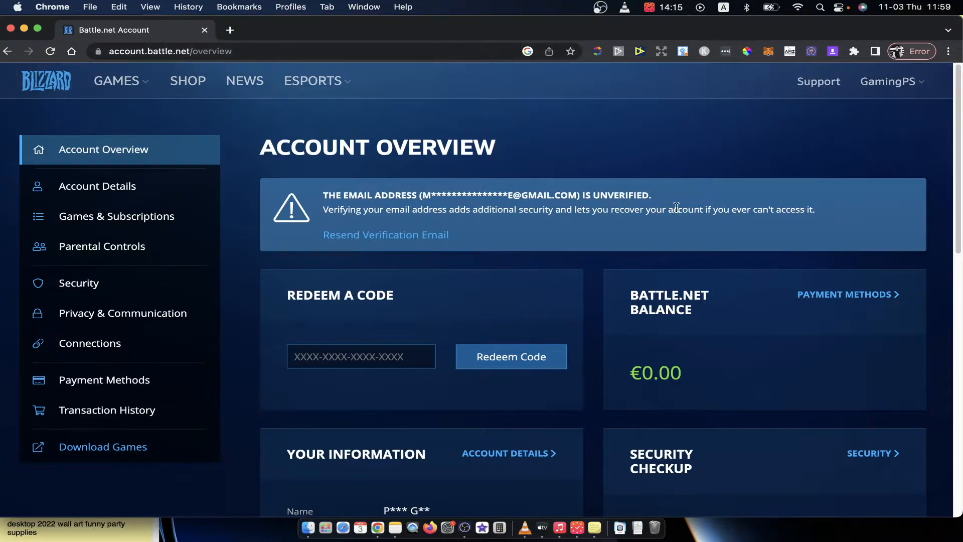
mouse_move(678, 189)
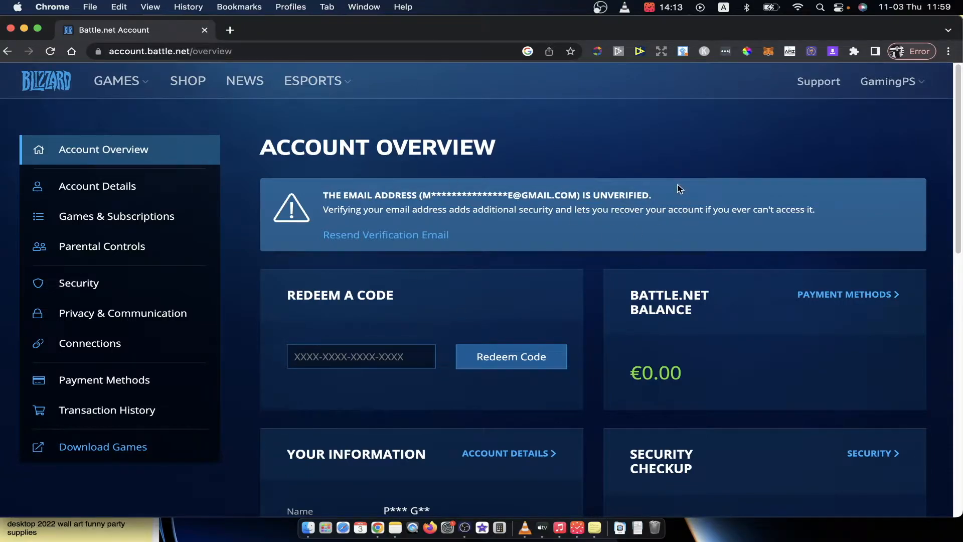
mouse_move(768, 151)
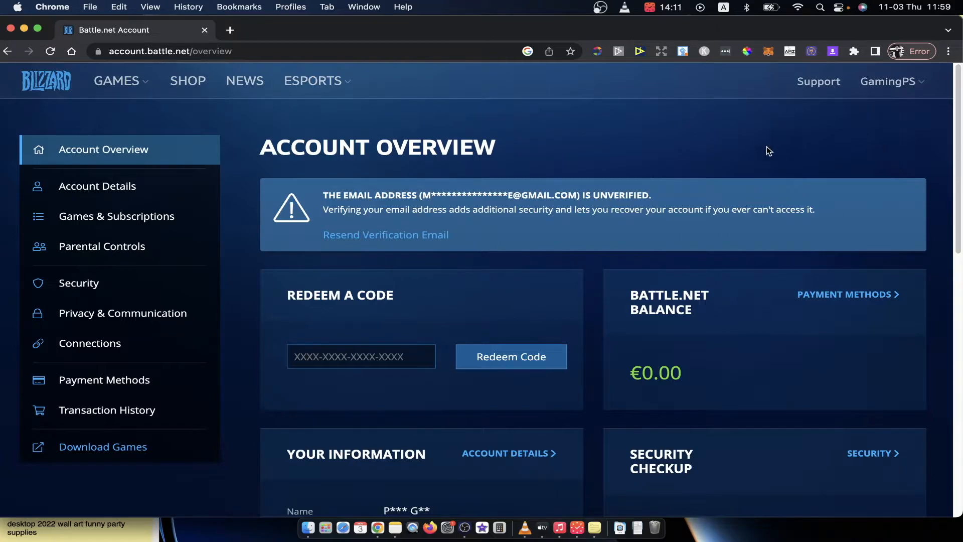
mouse_move(886, 81)
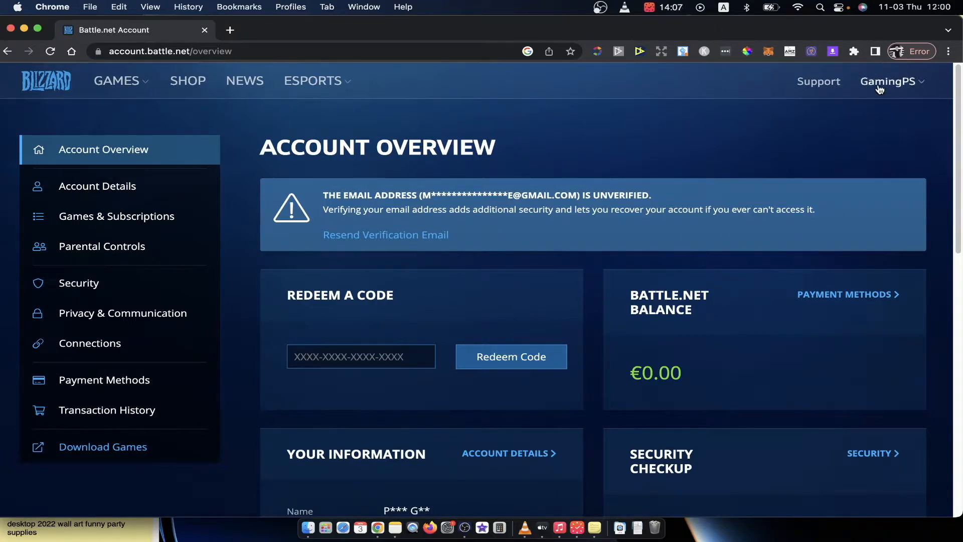
Step: From the GamingPS account dropdown, reach Account Settings and its Connections page
click(888, 80)
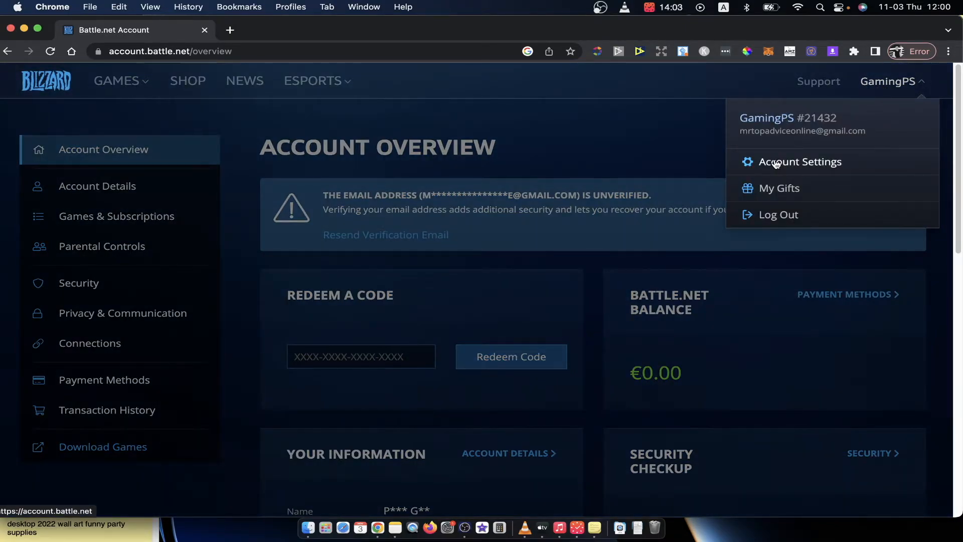
click(421, 105)
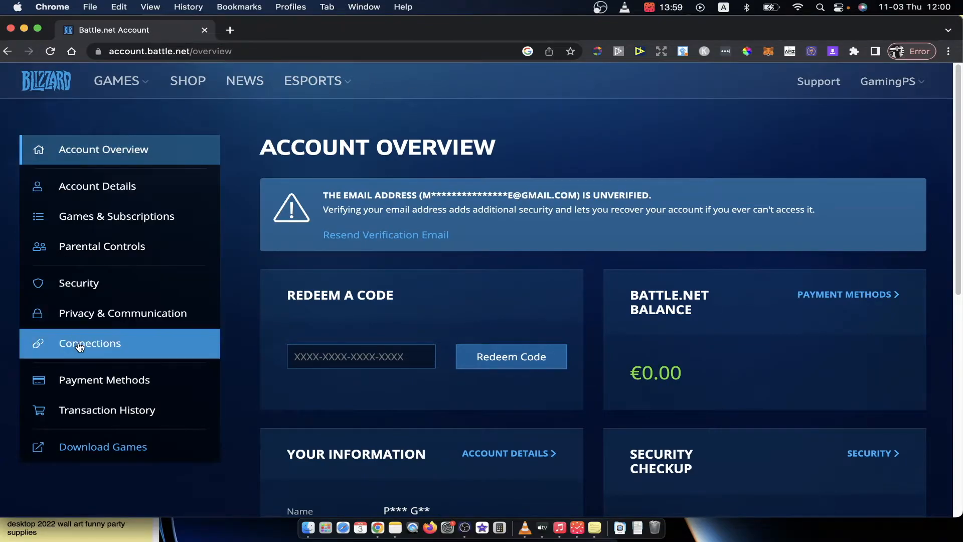
click(90, 343)
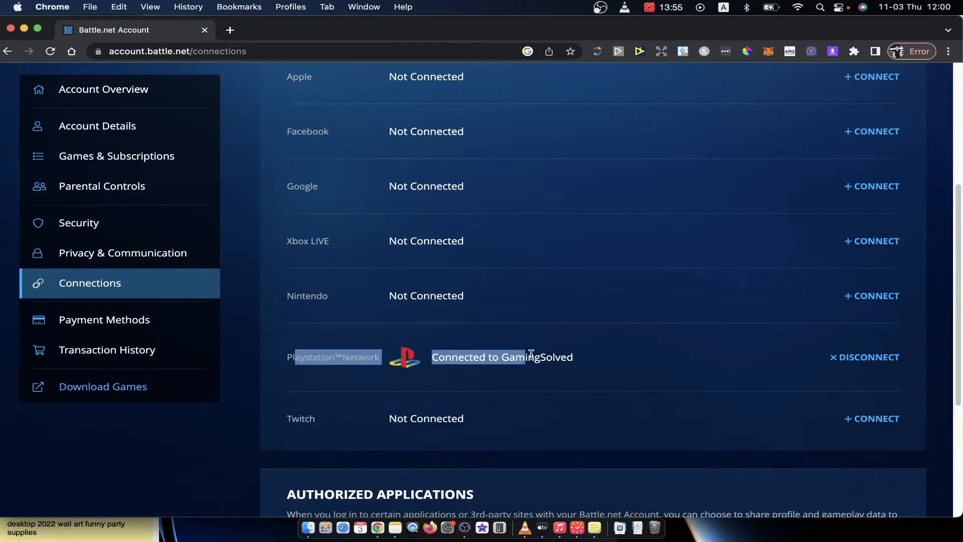
Step: Scroll to Connected Accounts and start connecting Xbox LIVE
scroll(down, 3)
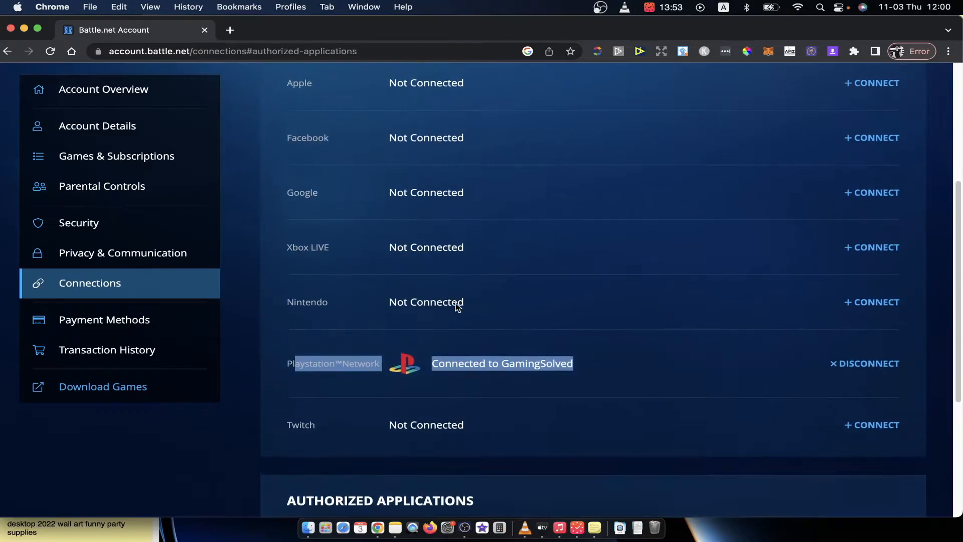
scroll(up, 3)
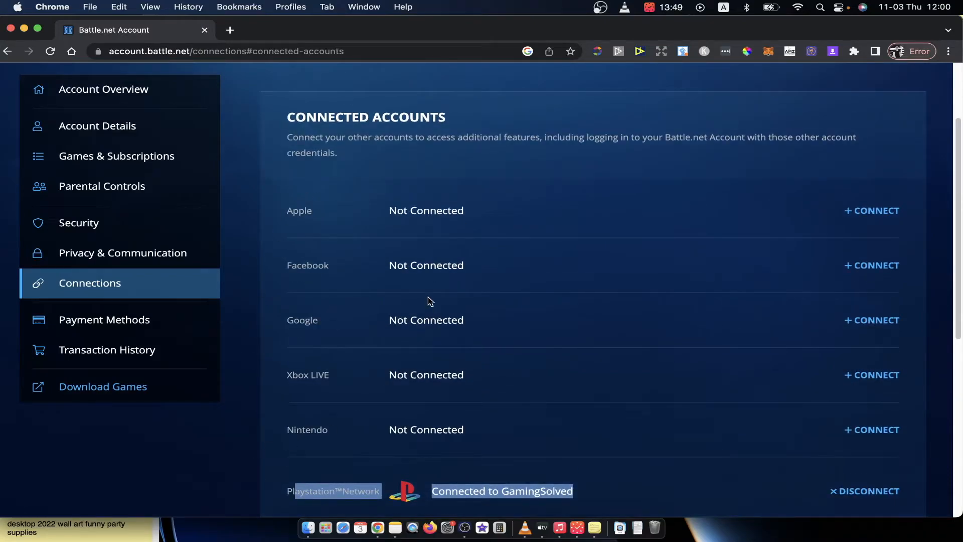
mouse_move(306, 352)
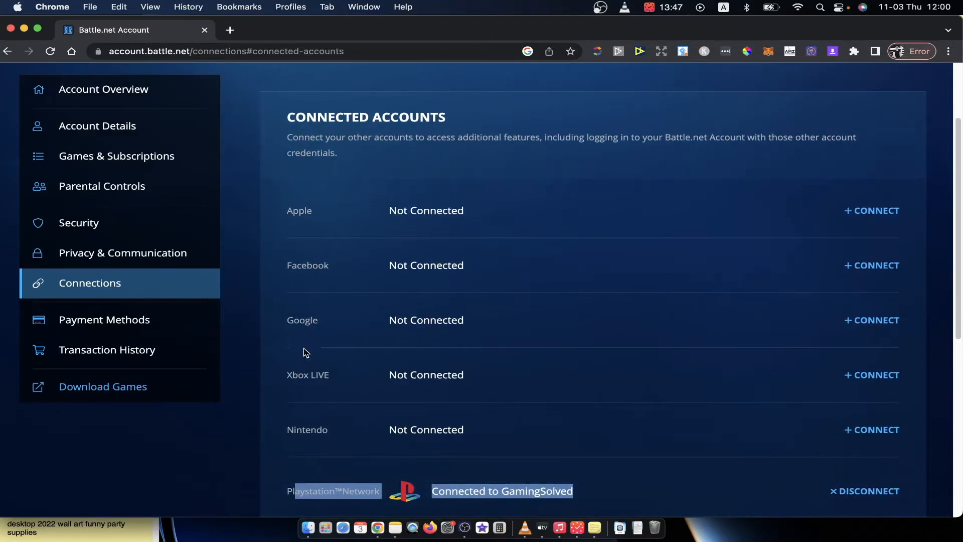
click(871, 375)
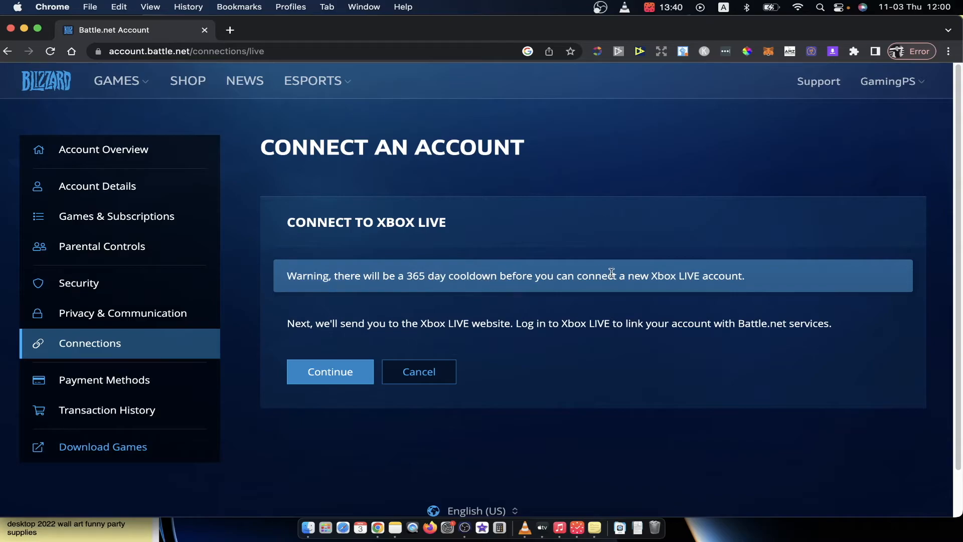
mouse_move(649, 269)
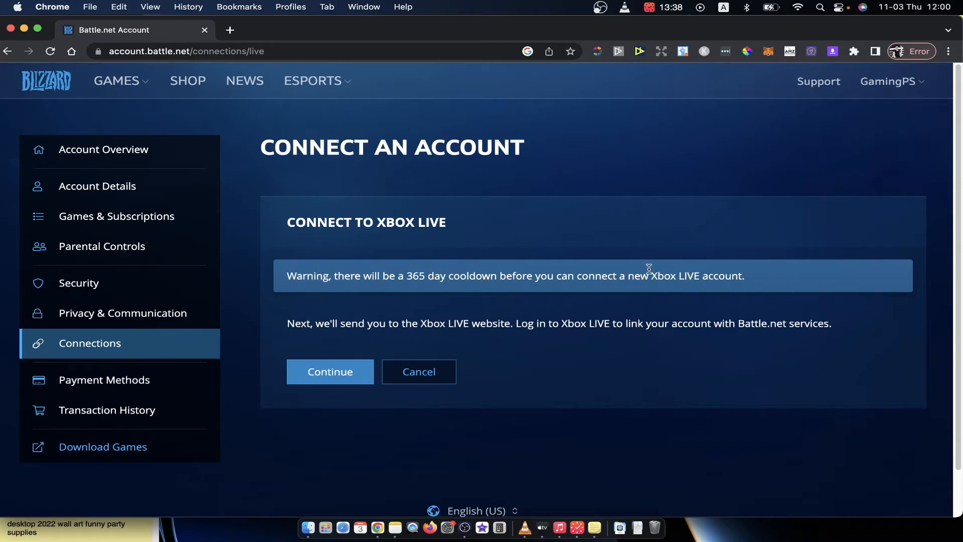
mouse_move(366, 358)
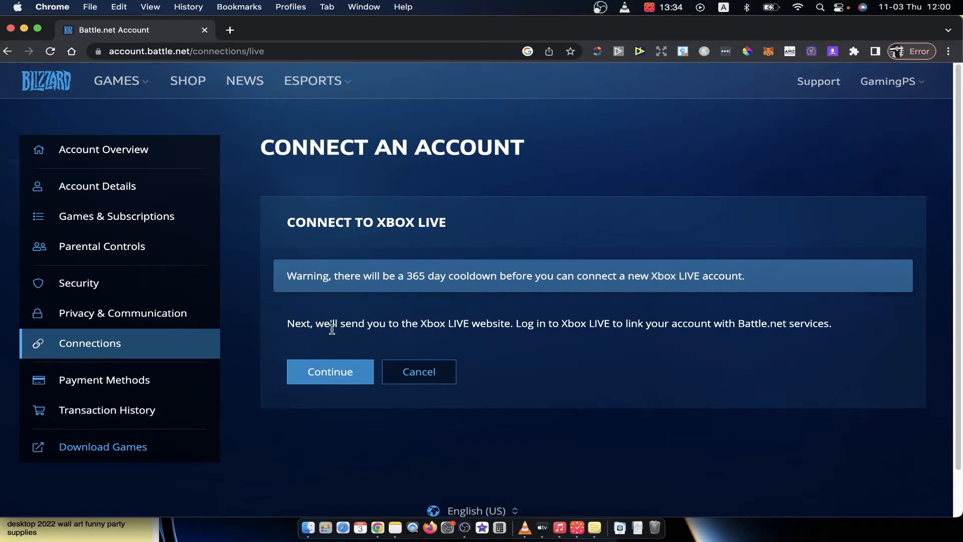
mouse_move(474, 334)
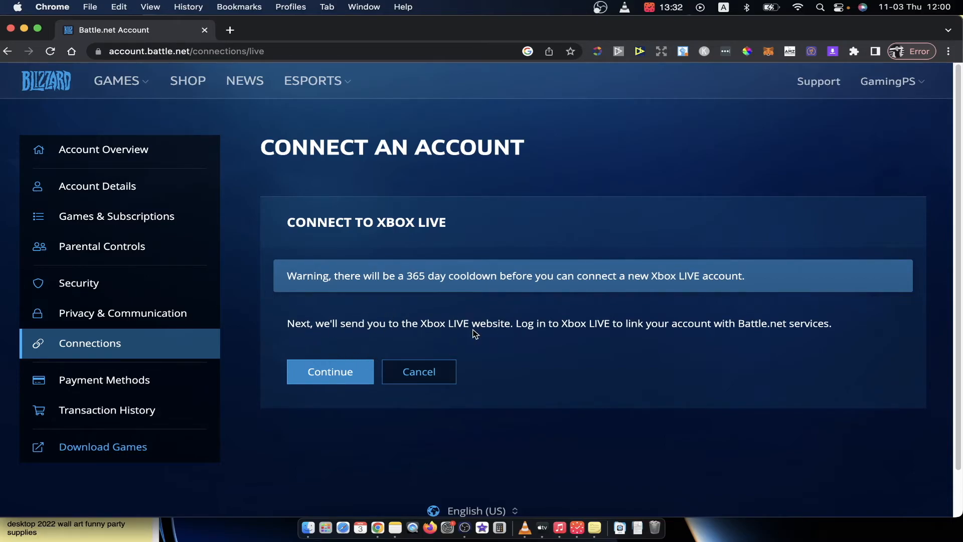
mouse_move(570, 340)
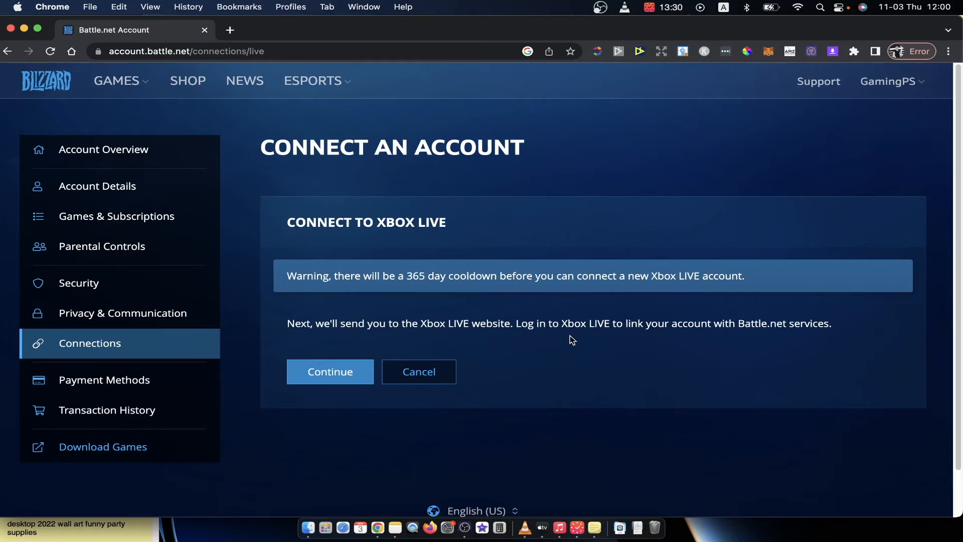
mouse_move(794, 344)
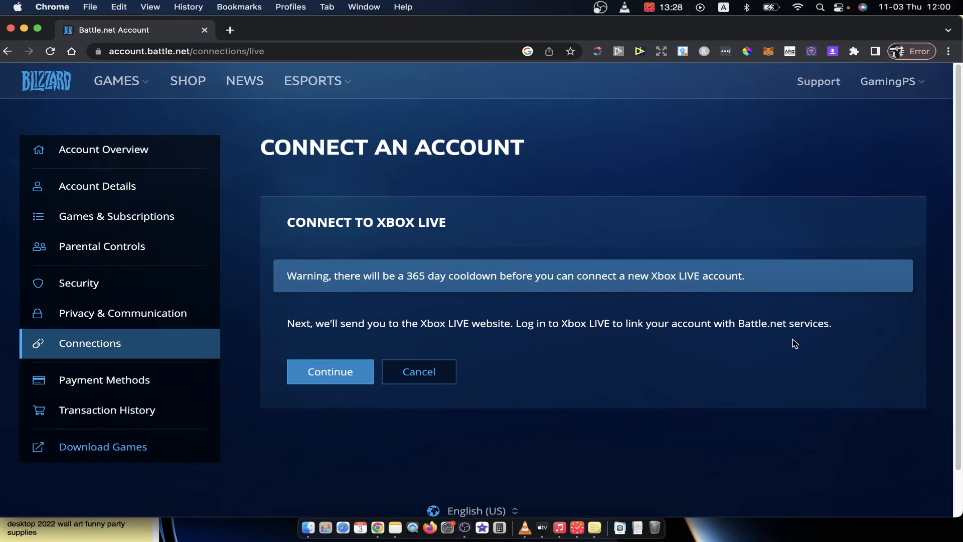
Step: Continue past the 365-day cooldown warning toward the Xbox LIVE website
click(330, 372)
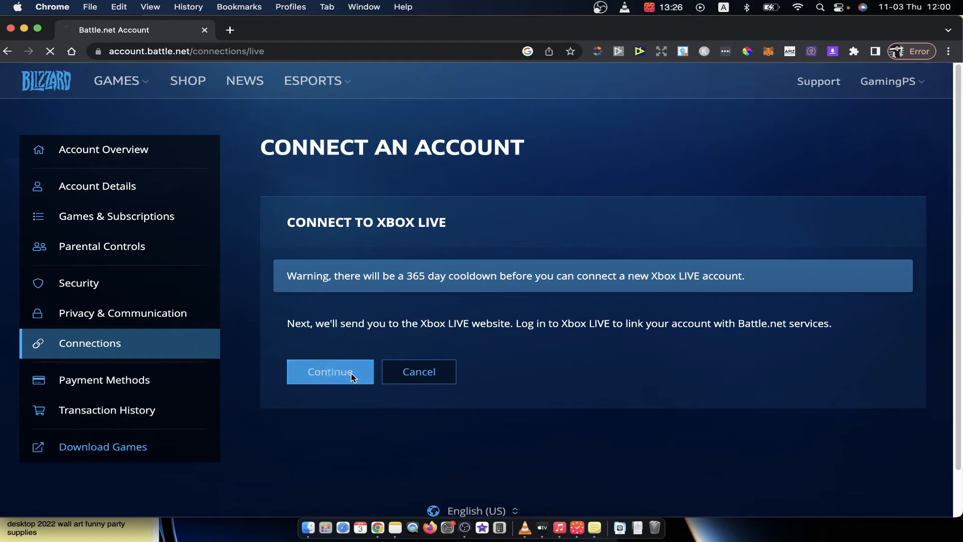
Step: Click Continue again and wait for the login.live.com Microsoft sign-in form
click(330, 372)
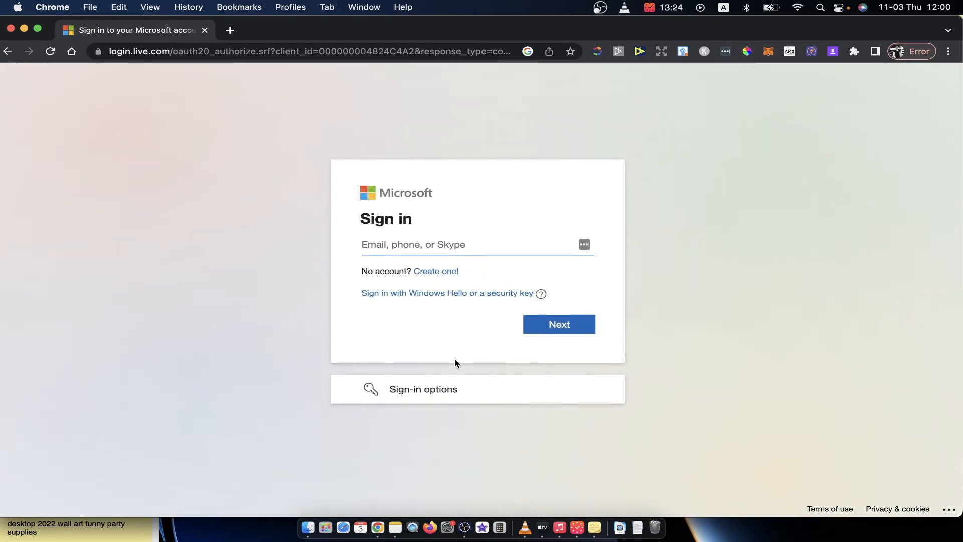
mouse_move(363, 289)
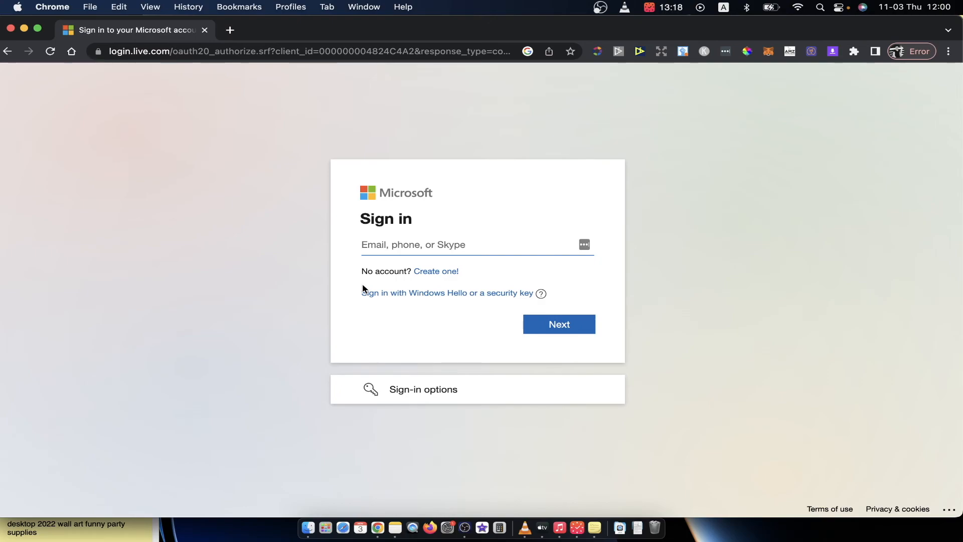
mouse_move(428, 393)
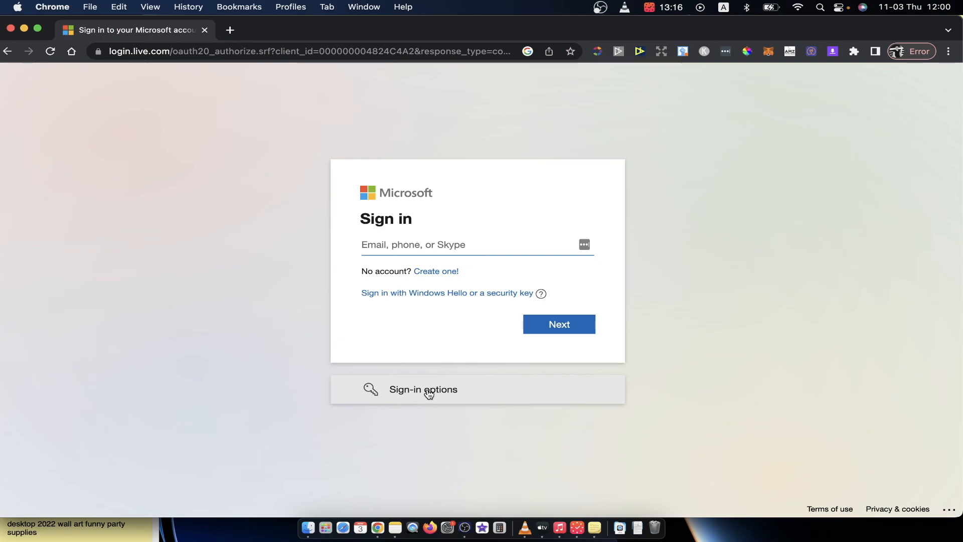
mouse_move(471, 527)
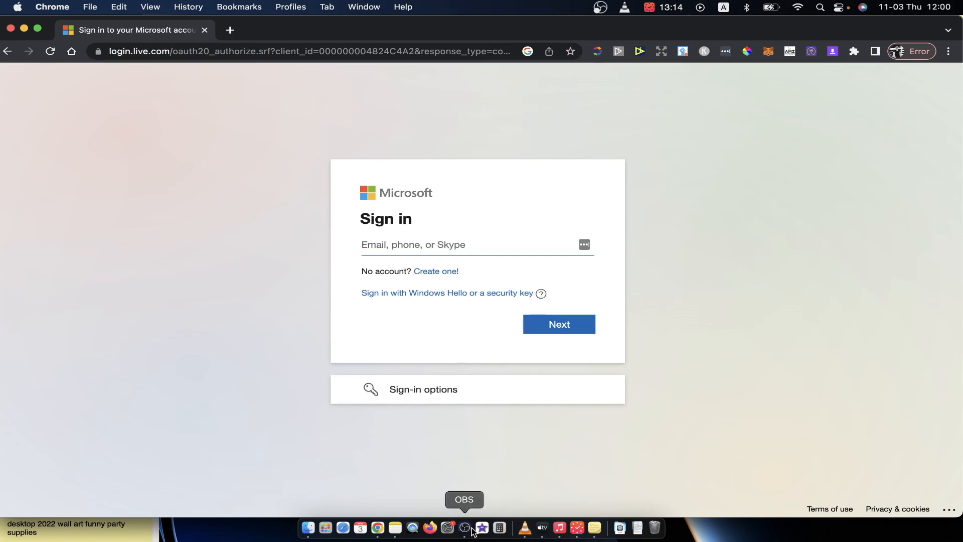